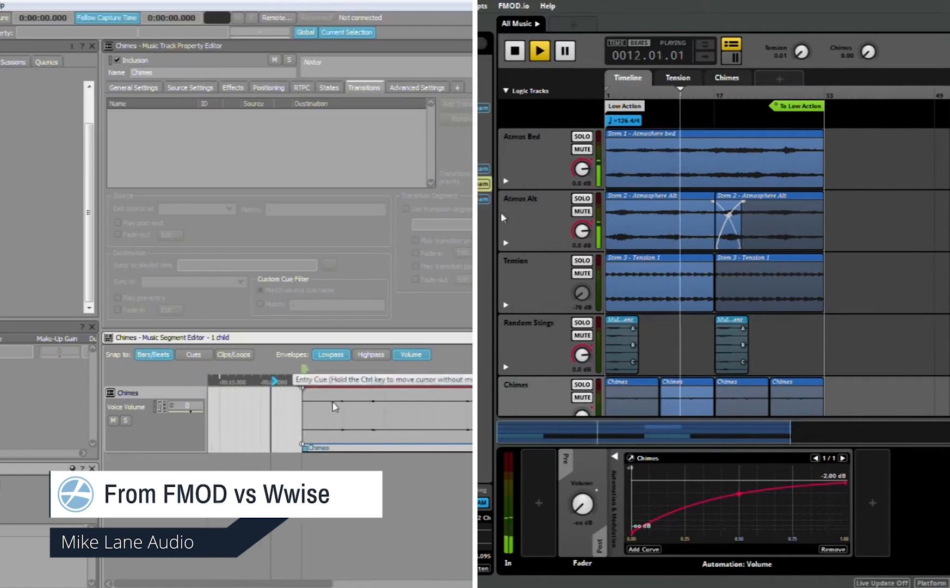
- Switch to the SciFiMusic MetaSound graph tab and bring up its node action menu
left_click(514, 50)
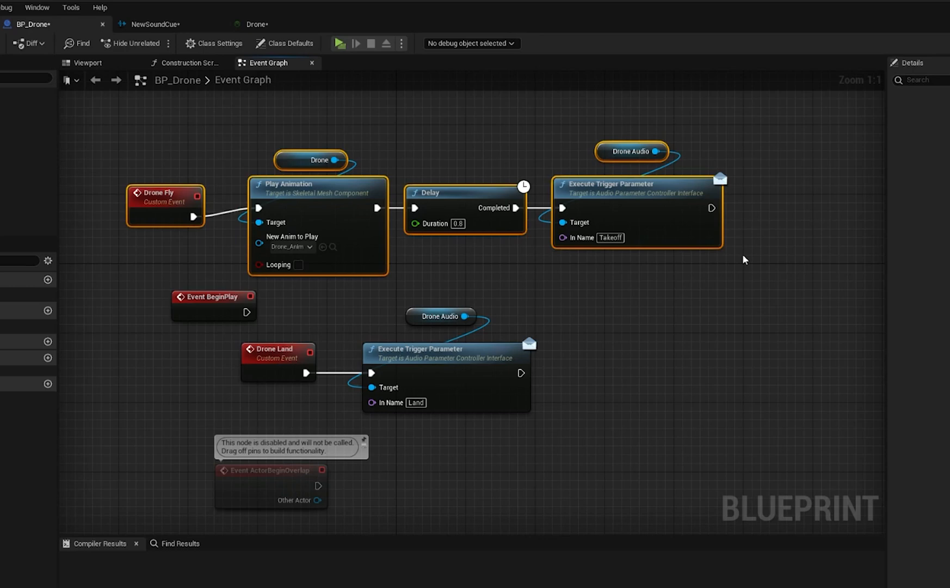
mouse_move(285, 304)
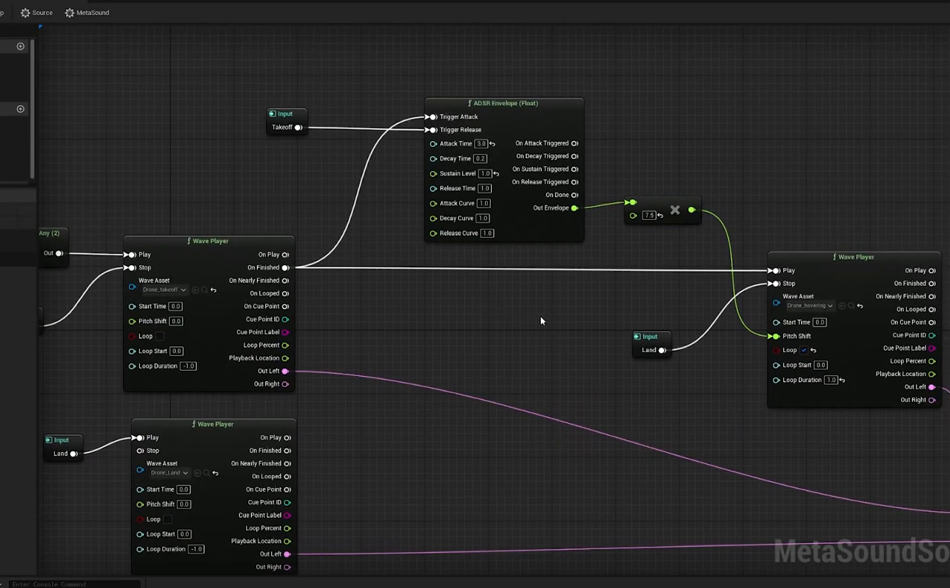
mouse_move(568, 348)
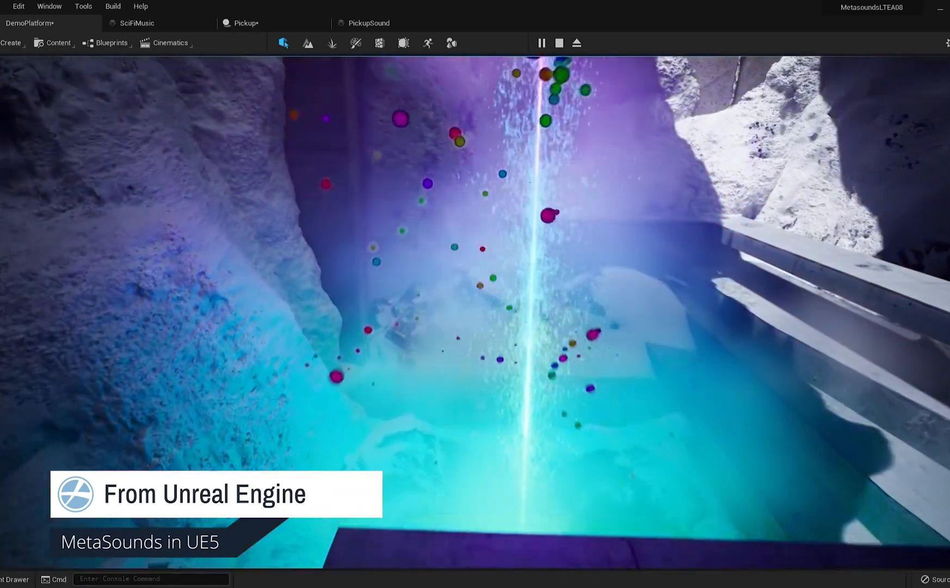
left_click(139, 22)
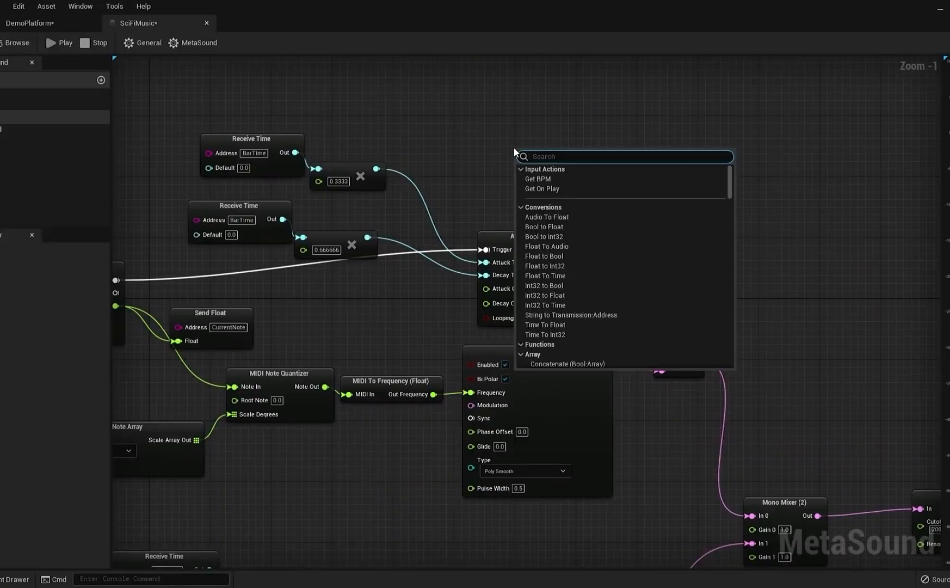
- Search the node menu for 'envelope' and place an AD Envelope (Float) node
type("envelope")
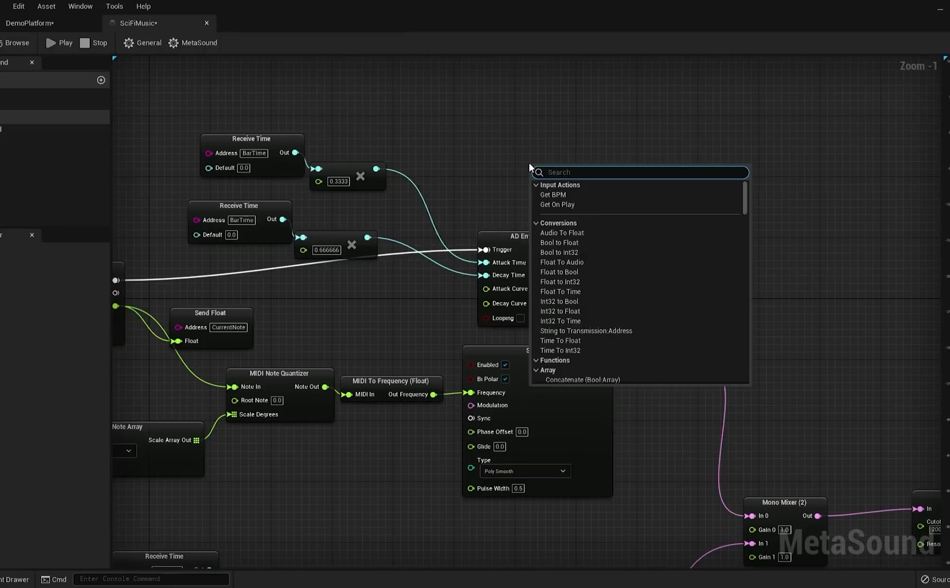
type("envelope")
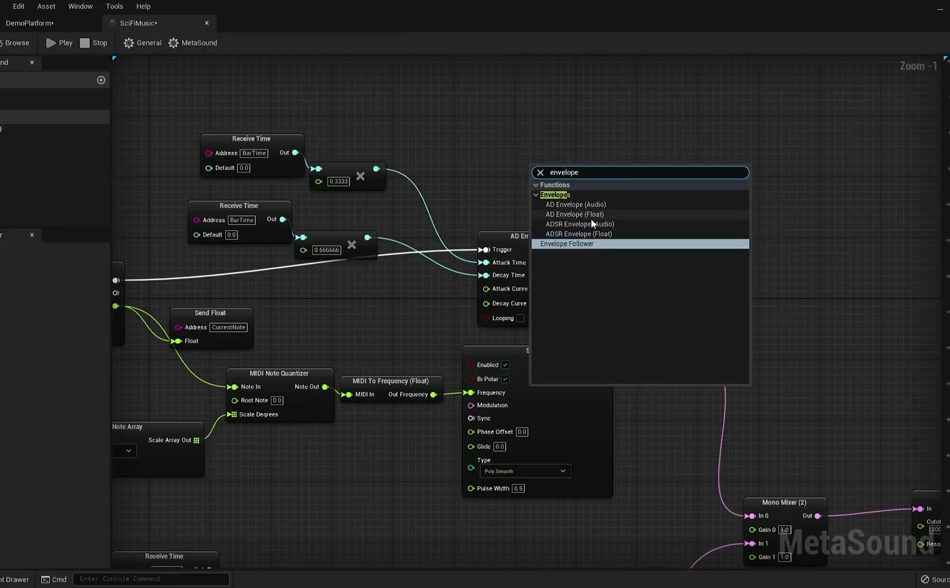
left_click(574, 214)
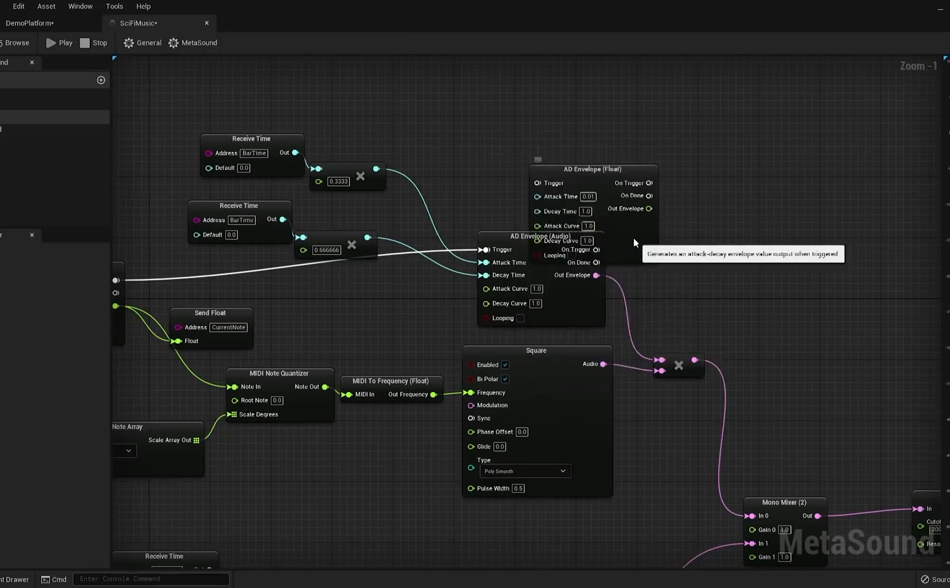
type("rema")
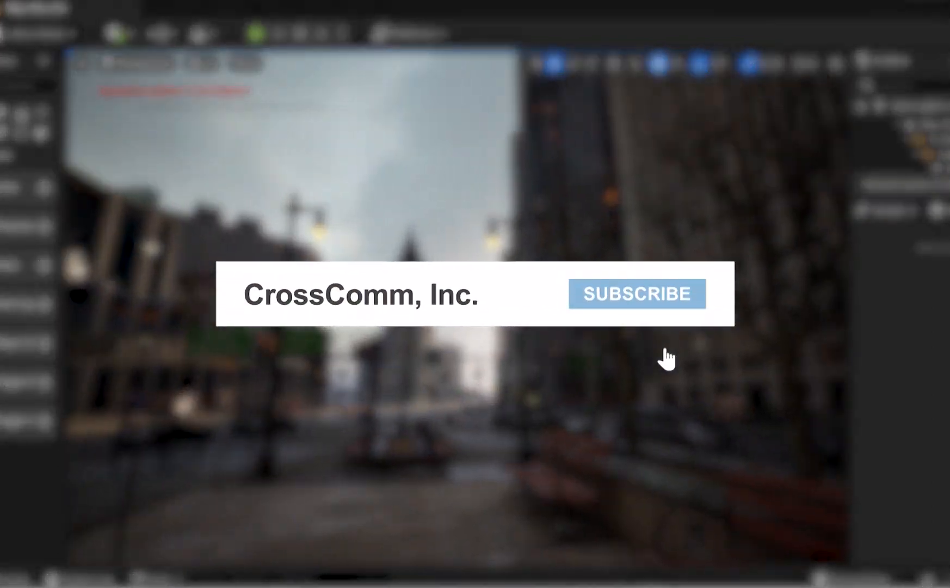
left_click(636, 294)
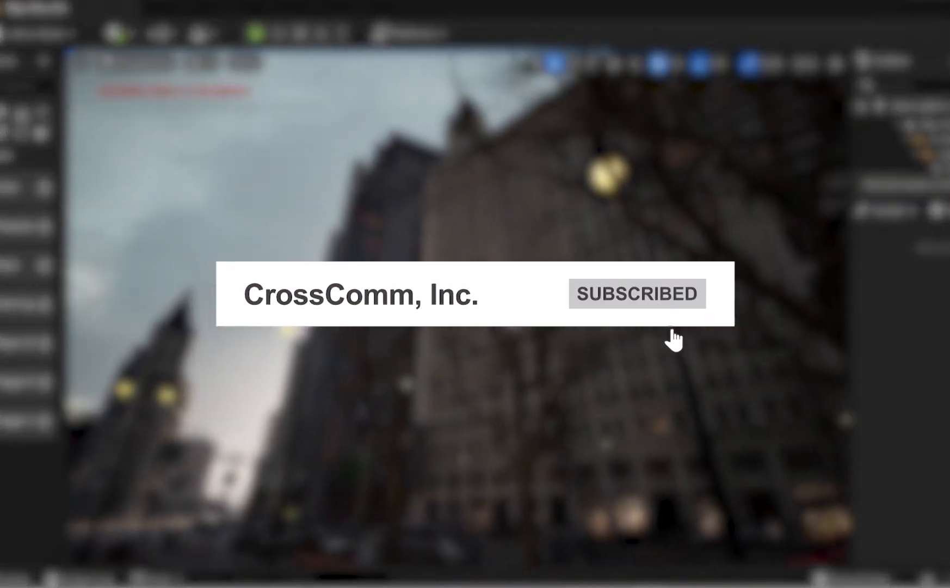